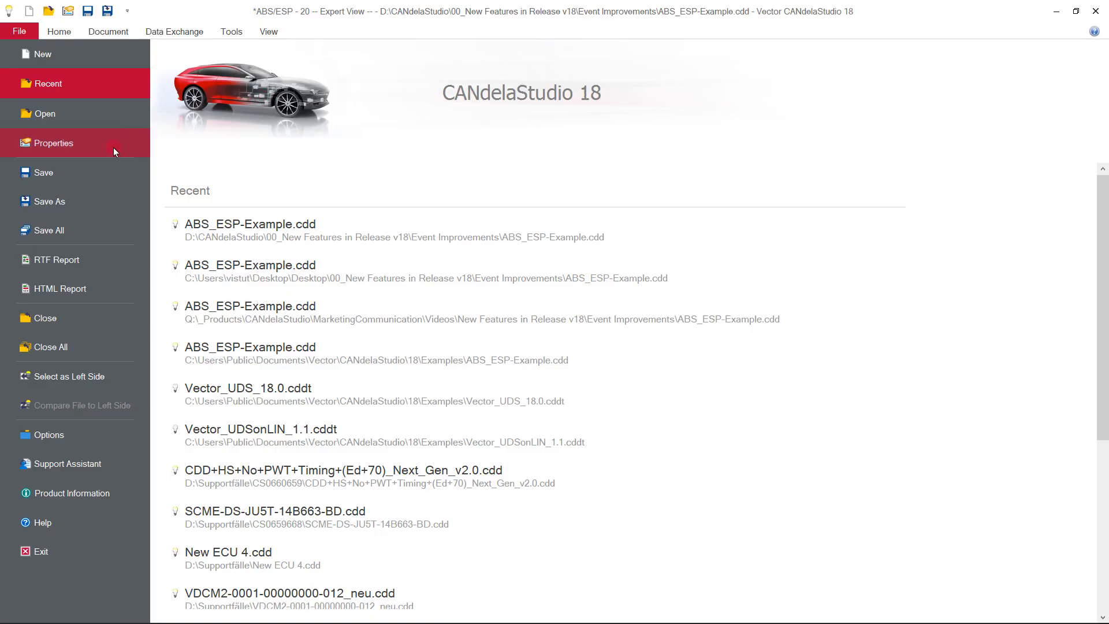
Enable 'Sync DTC to Event' in the document properties and confirm
click(54, 143)
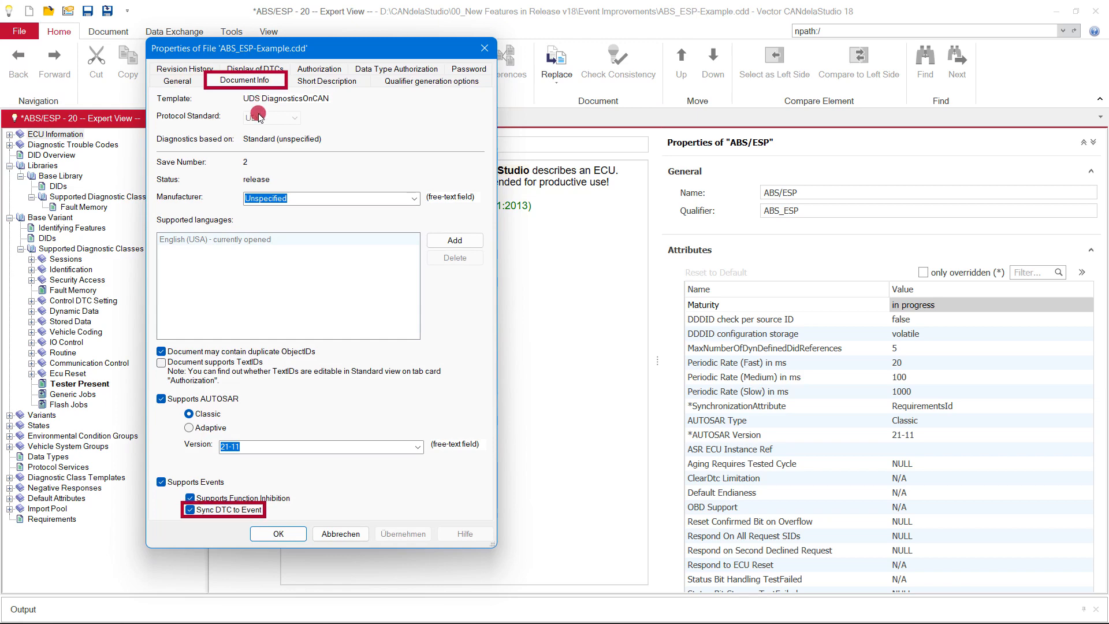
click(278, 534)
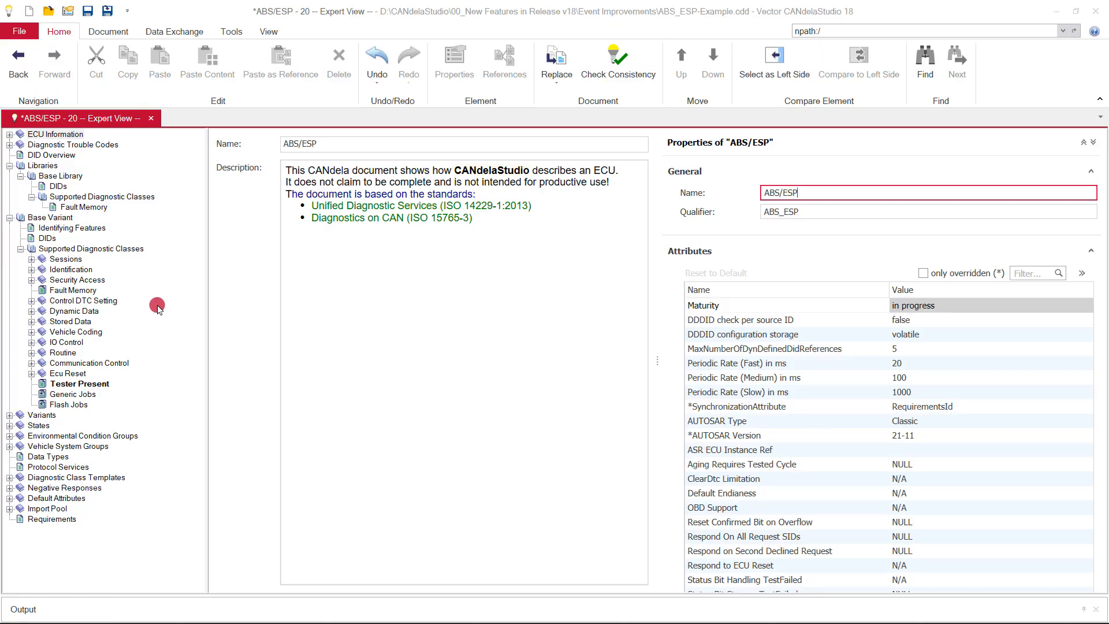
Show the Fault Memory's Events list with the 'DTC 0x$Hex; Event' entry and its properties
click(60, 175)
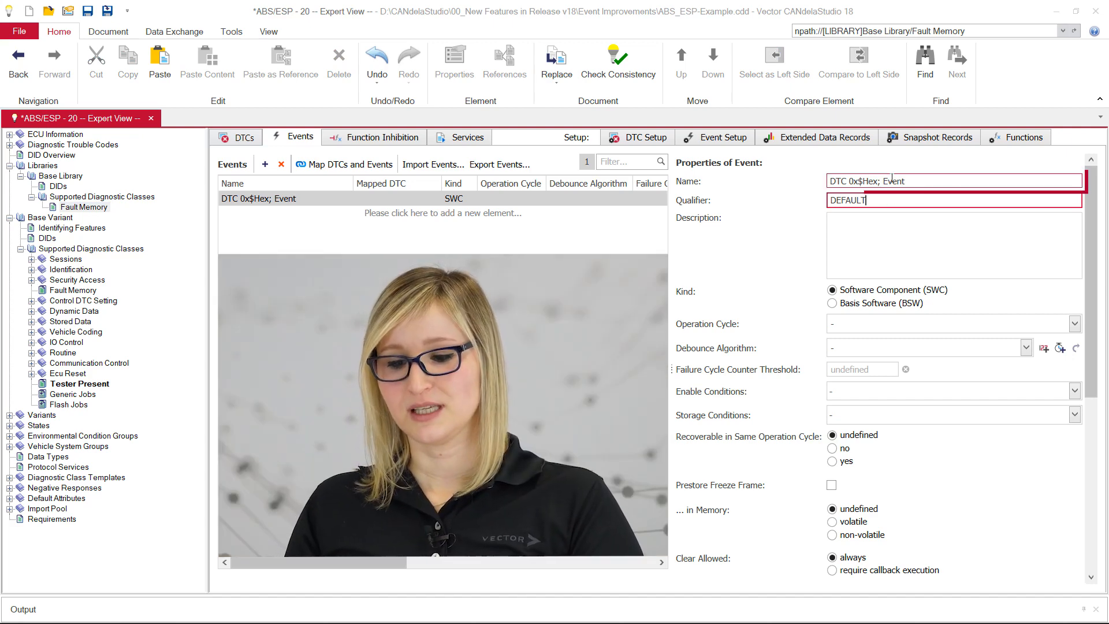
click(952, 180)
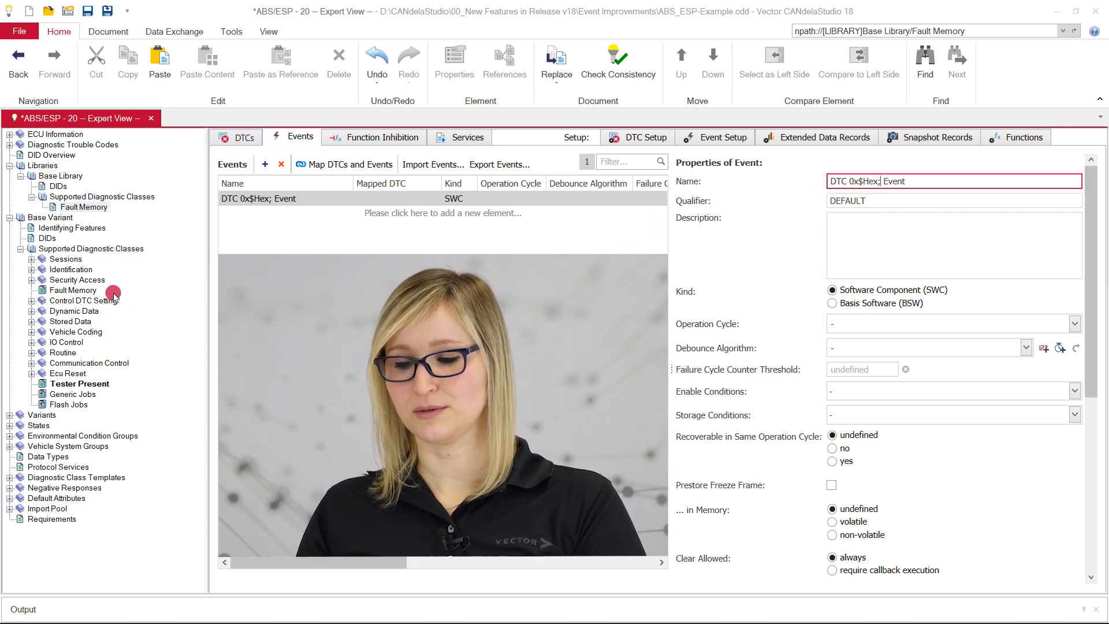
click(73, 290)
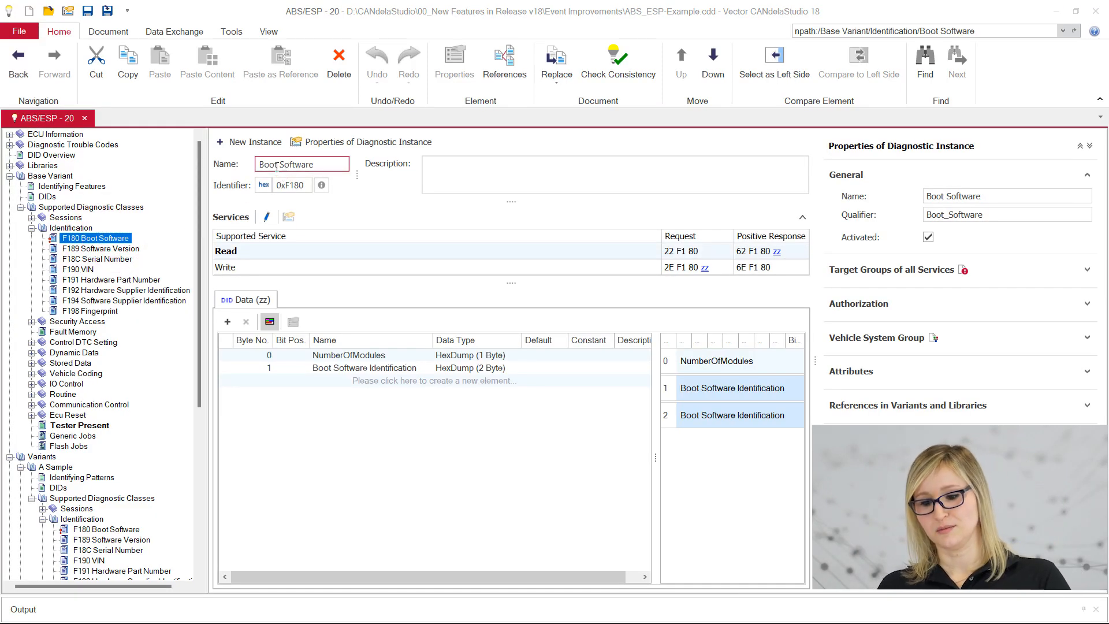
Rename the shared F180 instance to Application Software, modifying all references across variants
text(Software)
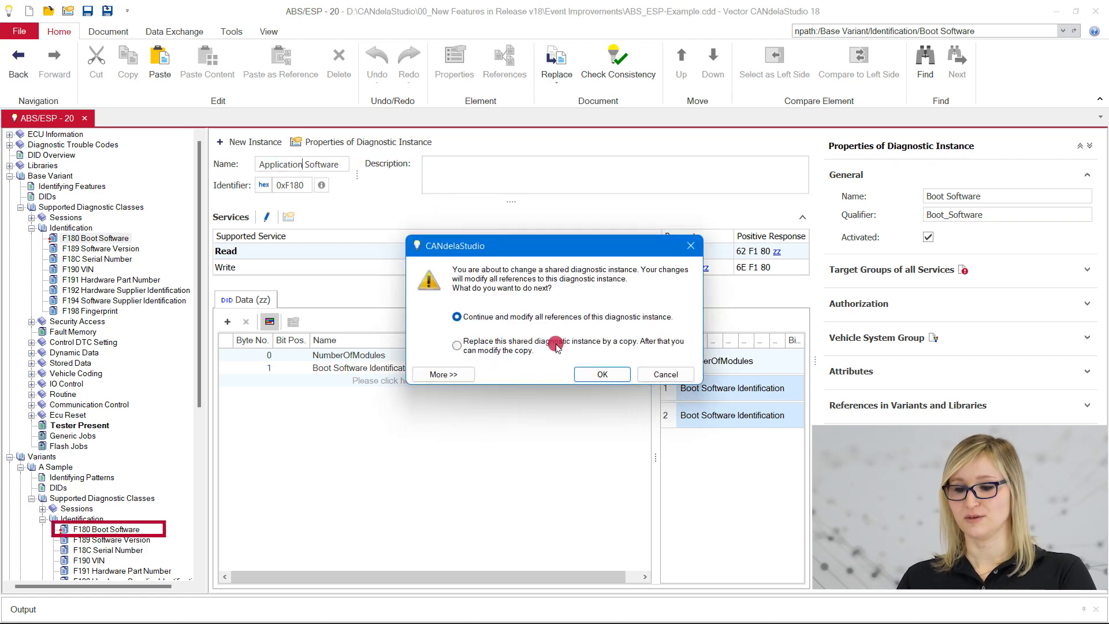
click(601, 373)
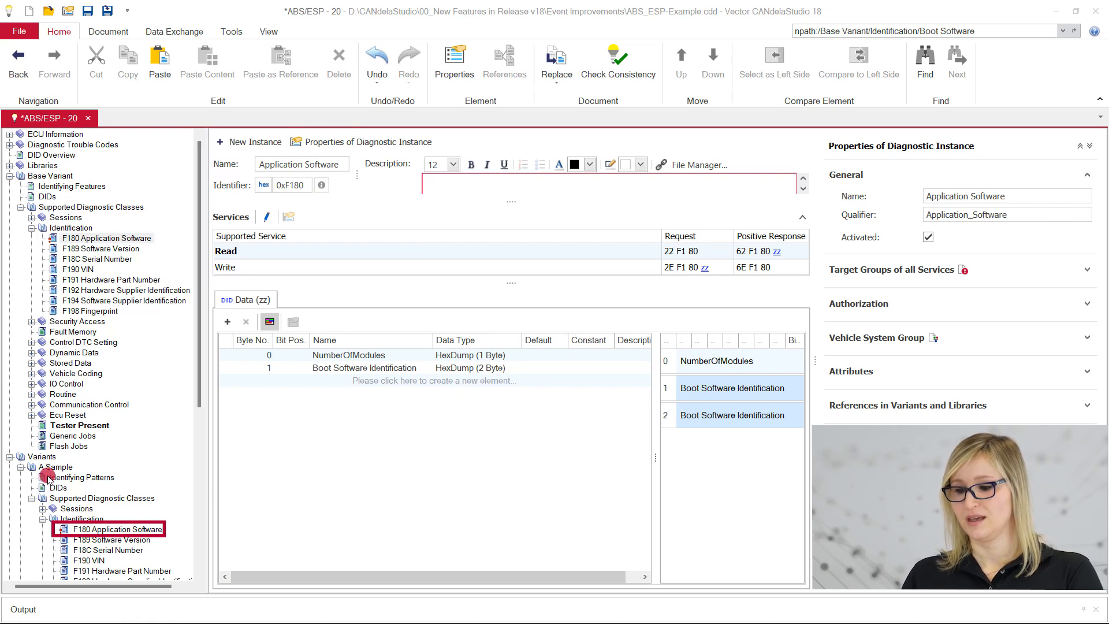
click(119, 528)
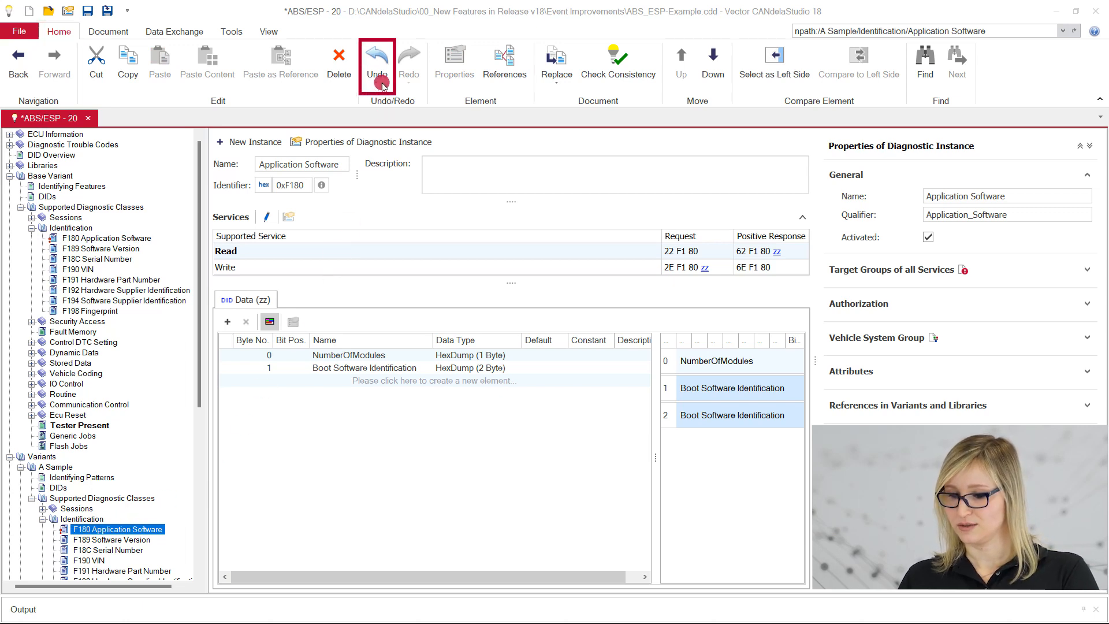
mouse_move(376, 63)
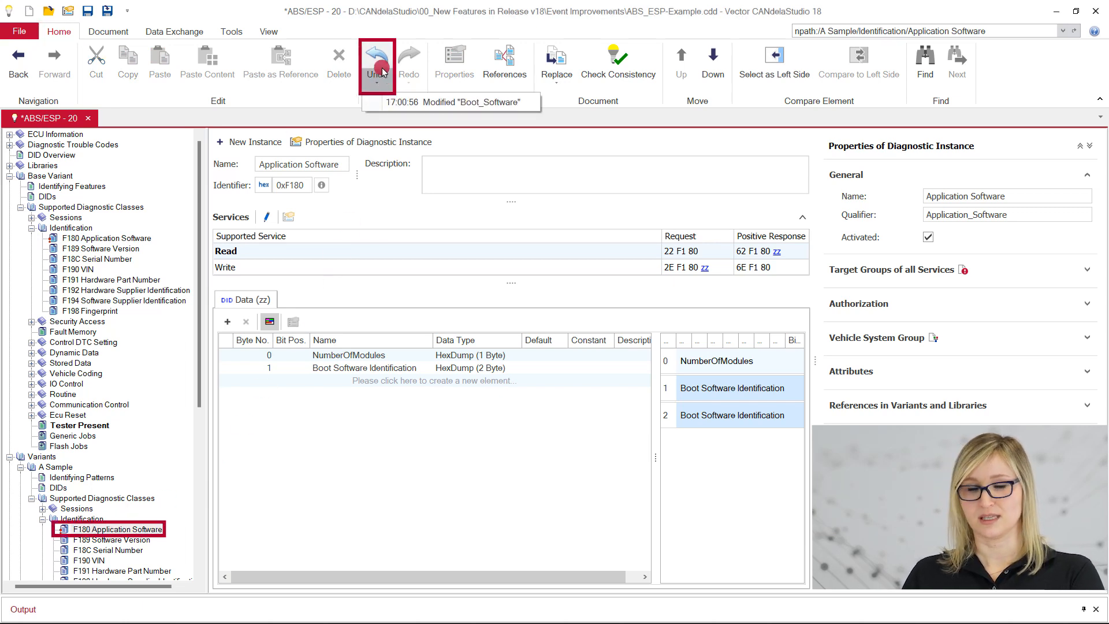
Undo the rename back to Boot Software, then redo it to Application Software
click(376, 63)
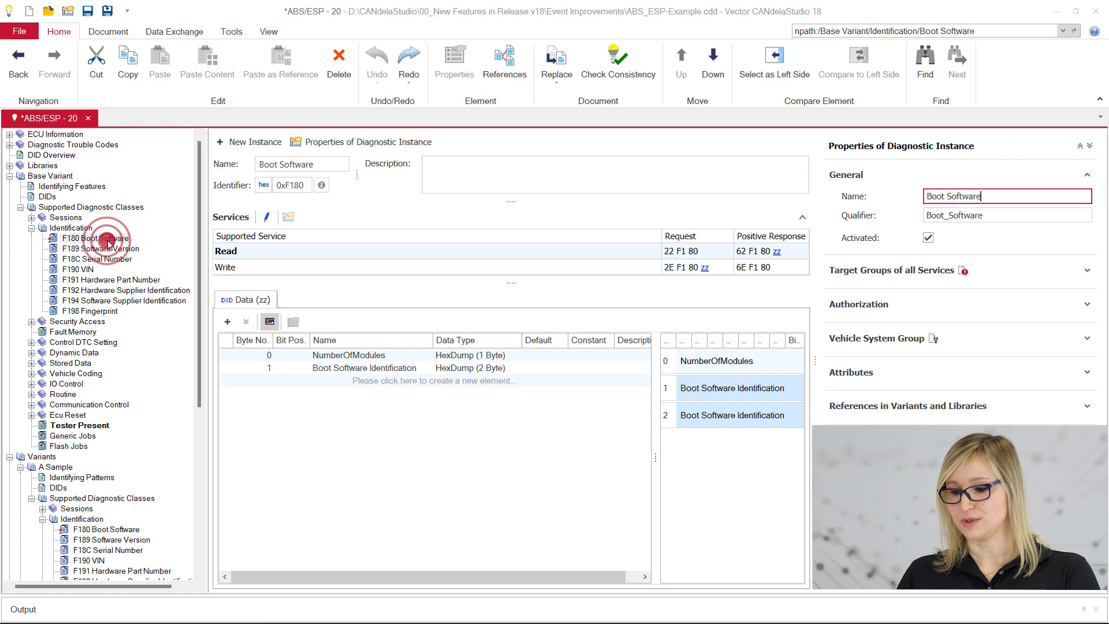
click(407, 62)
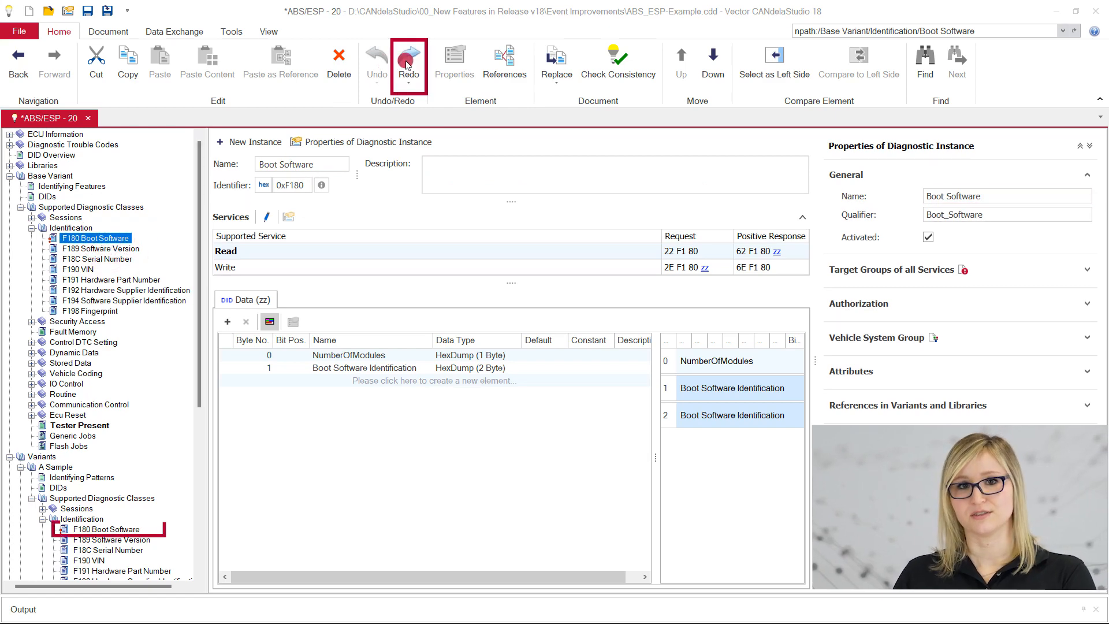
click(407, 59)
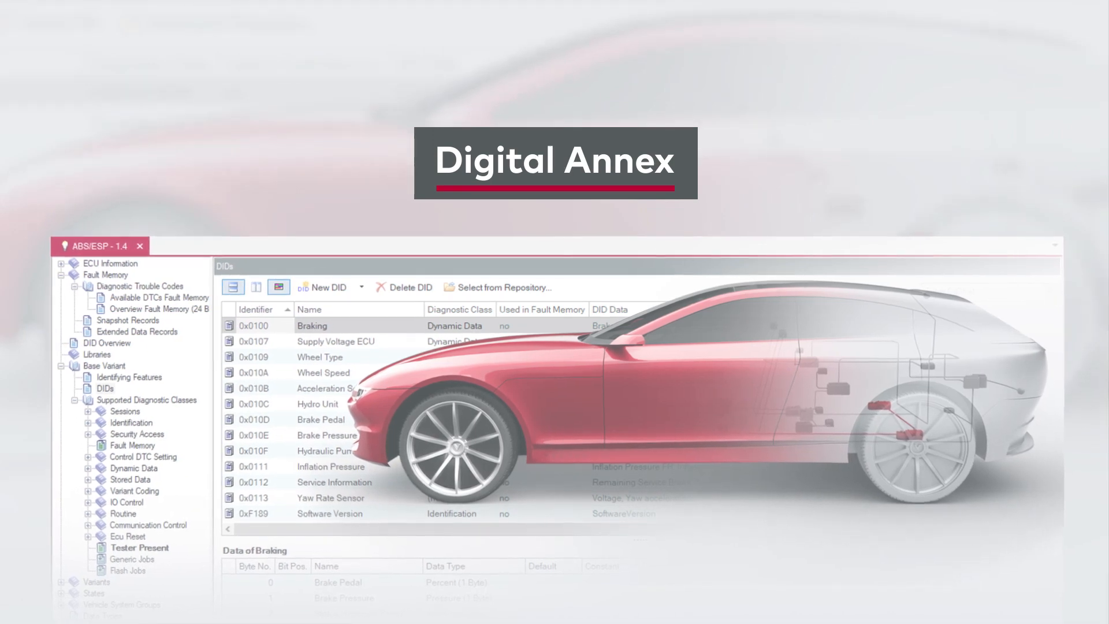
Switch to the Data Exchange ribbon with the import and export functions
click(170, 31)
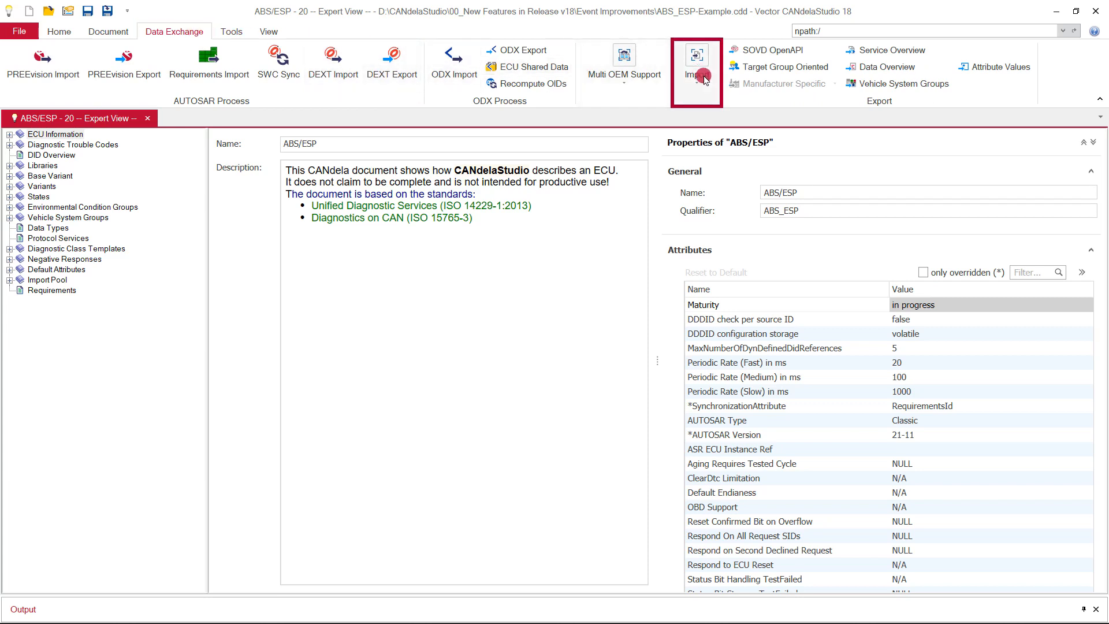
Start the OBD Digital Annex import for the Base Variant with SAE J1979-2 and reach annex file selection
click(695, 60)
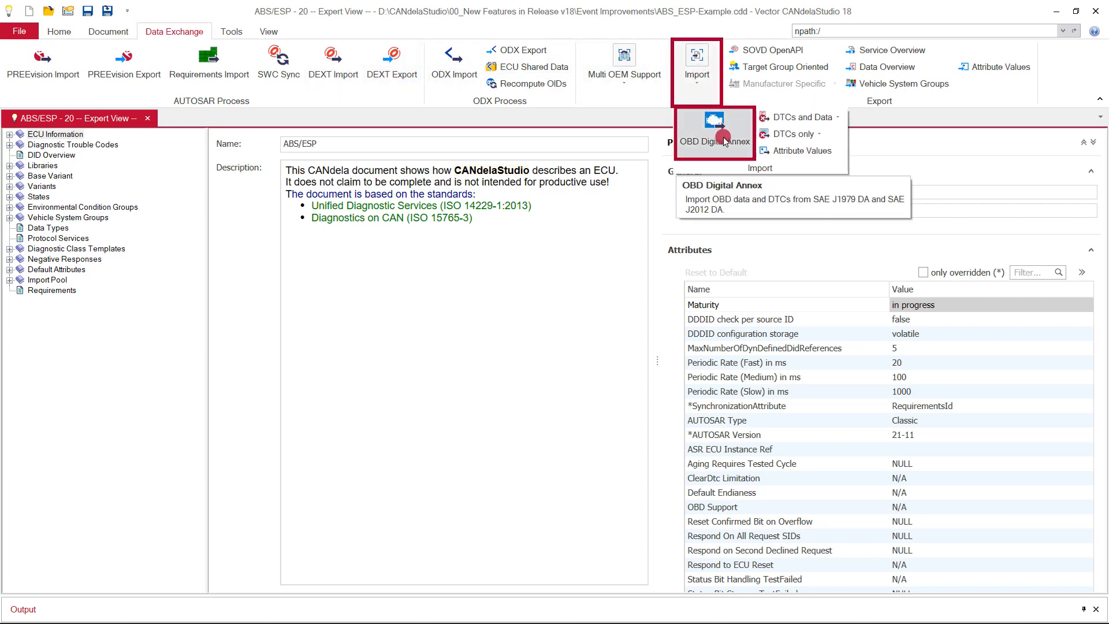
click(714, 131)
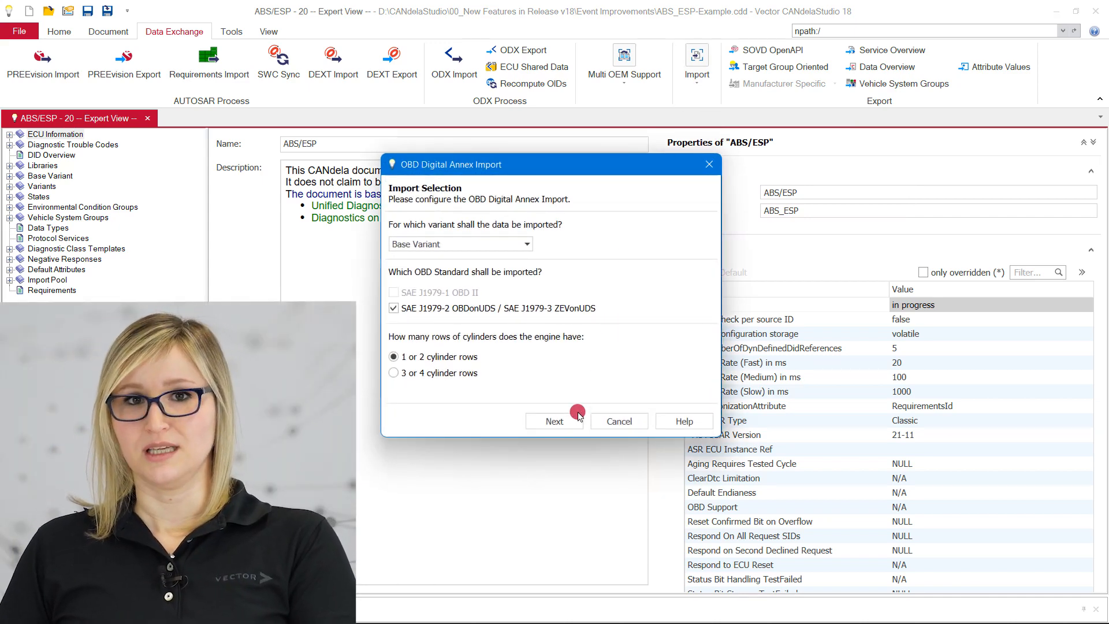
click(555, 420)
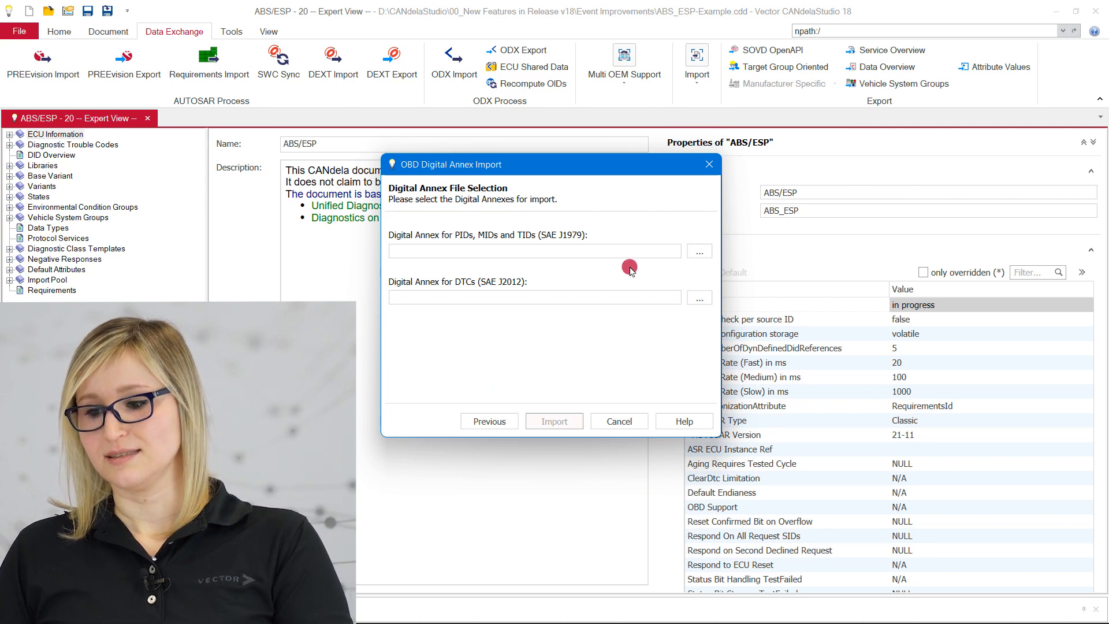
click(530, 297)
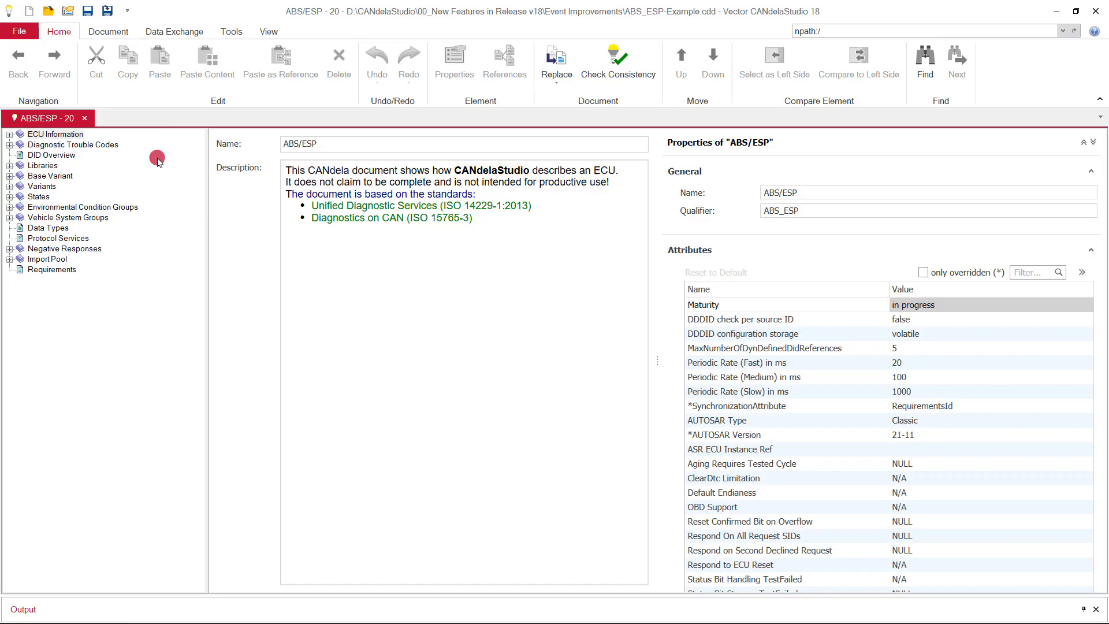
Start the SOVD OpenAPI export, proposing ABS_ESP-Example.json for the Base Variant
click(174, 31)
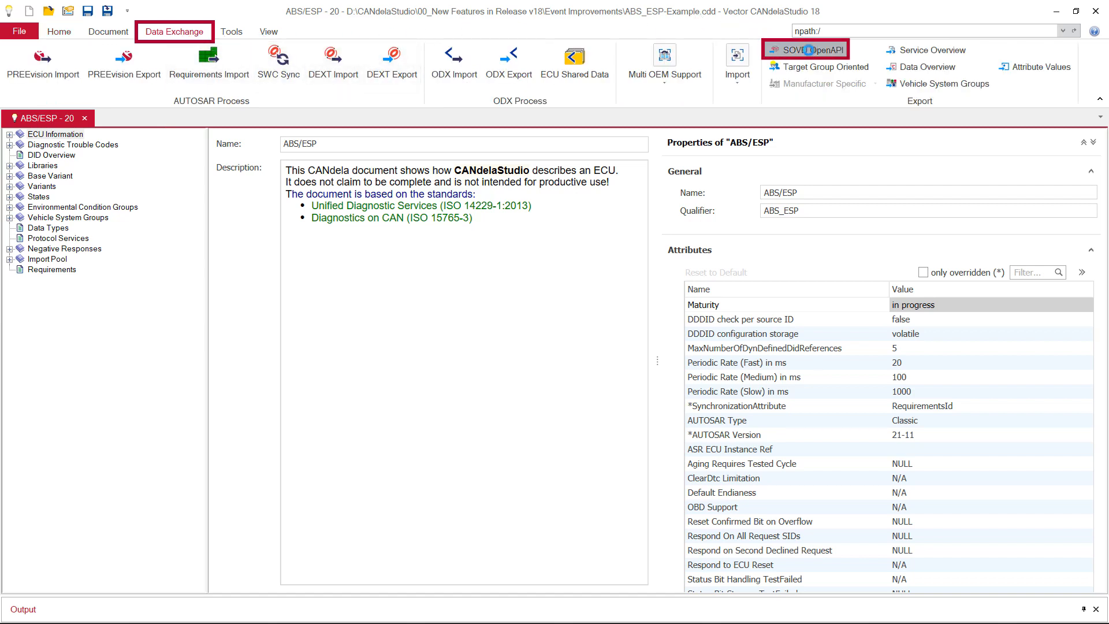
click(805, 49)
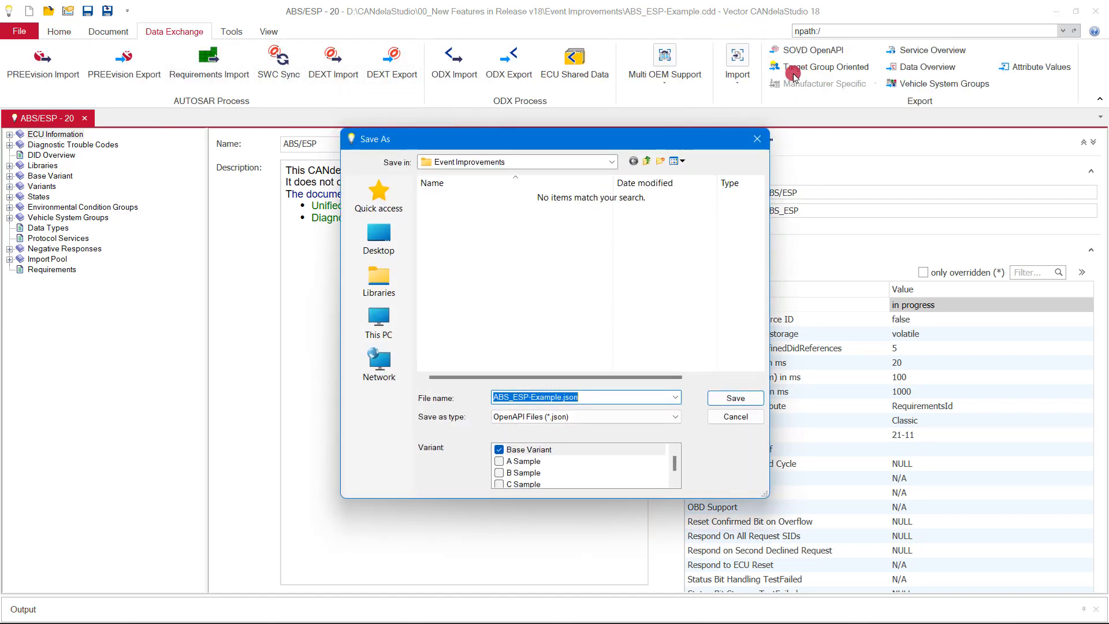